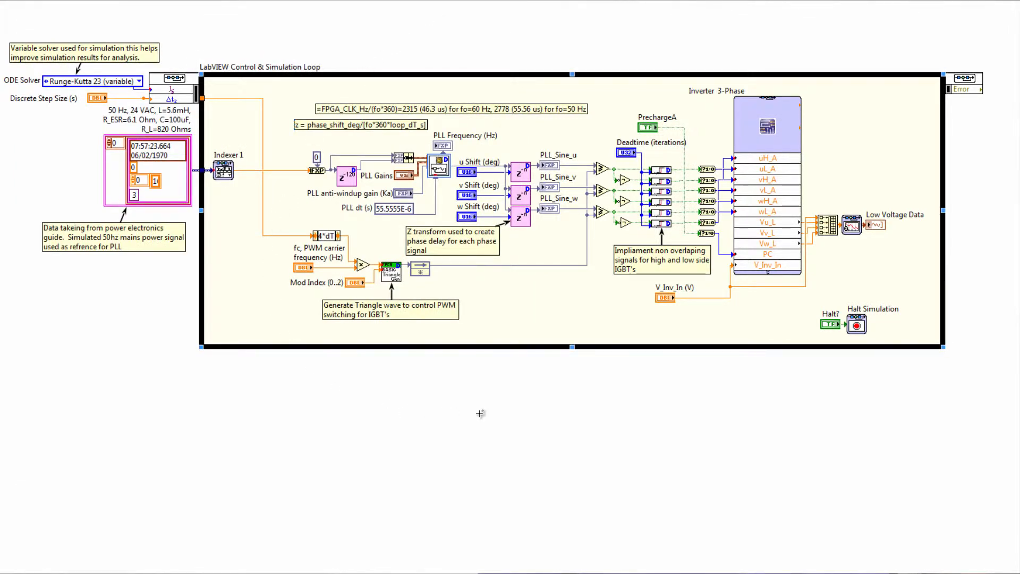
{"action": "mouse_move", "coordinate": [521, 417]}
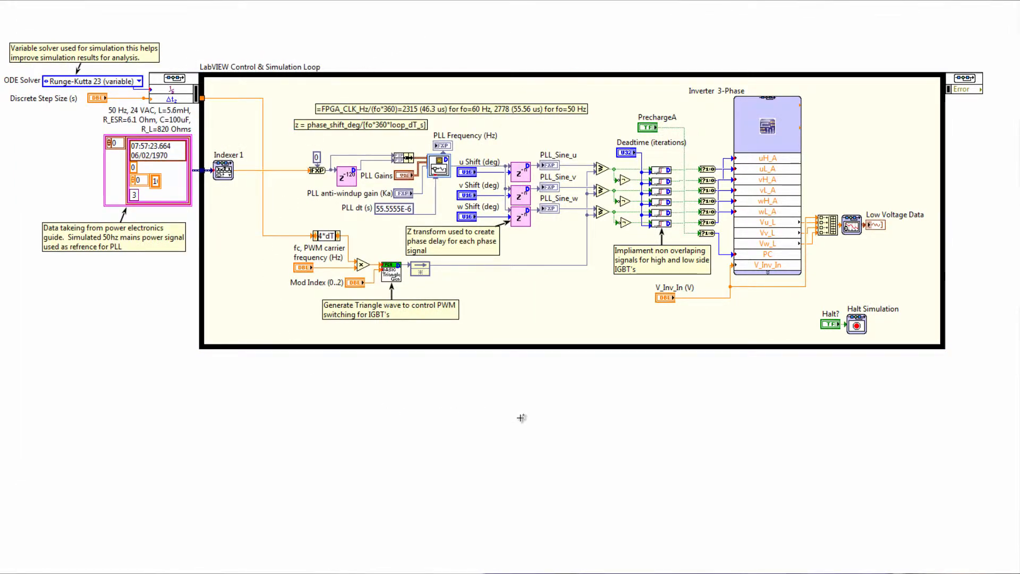
Connect the inverter panel to the hardware target until status reads Connected.
{"action": "left_click", "coordinate": [662, 257]}
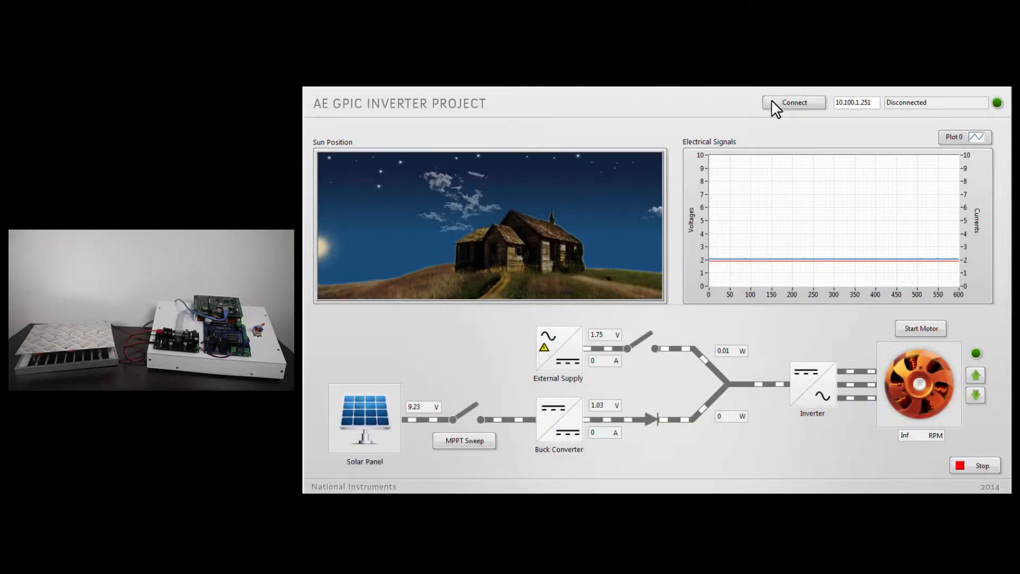
{"action": "left_click", "coordinate": [793, 102]}
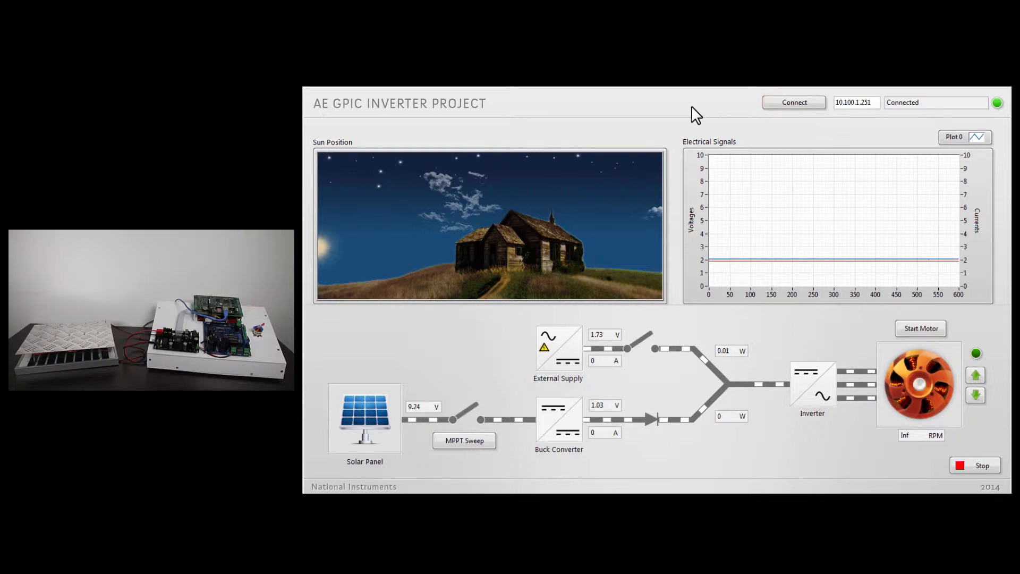
{"action": "mouse_move", "coordinate": [680, 121]}
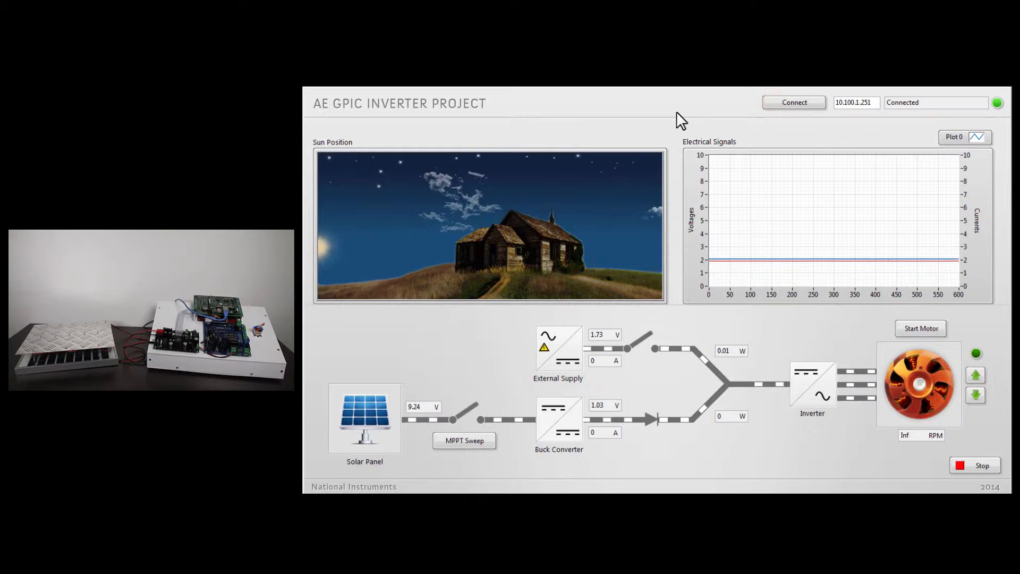
{"action": "left_click", "coordinate": [364, 418]}
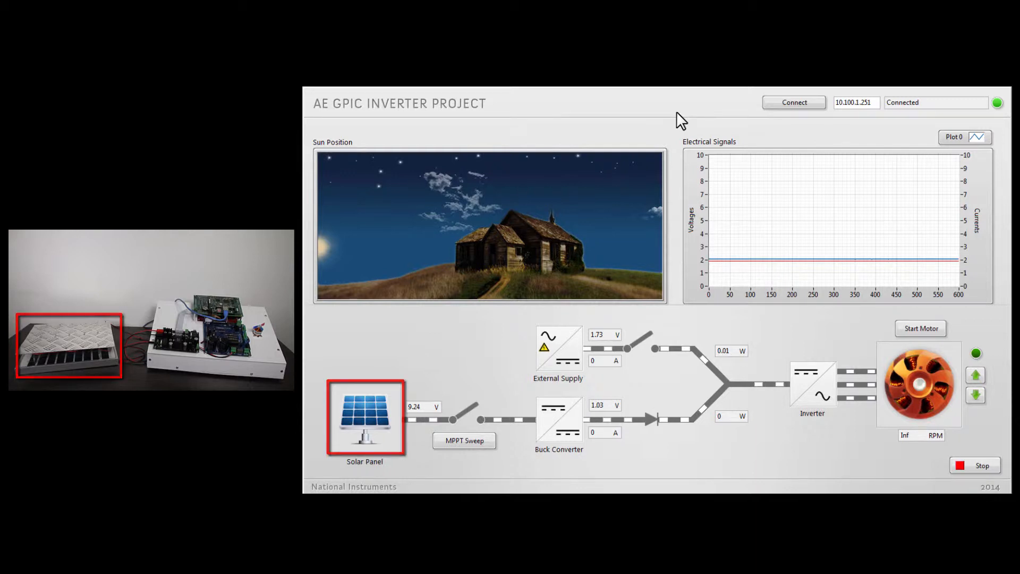
{"action": "left_click", "coordinate": [559, 419]}
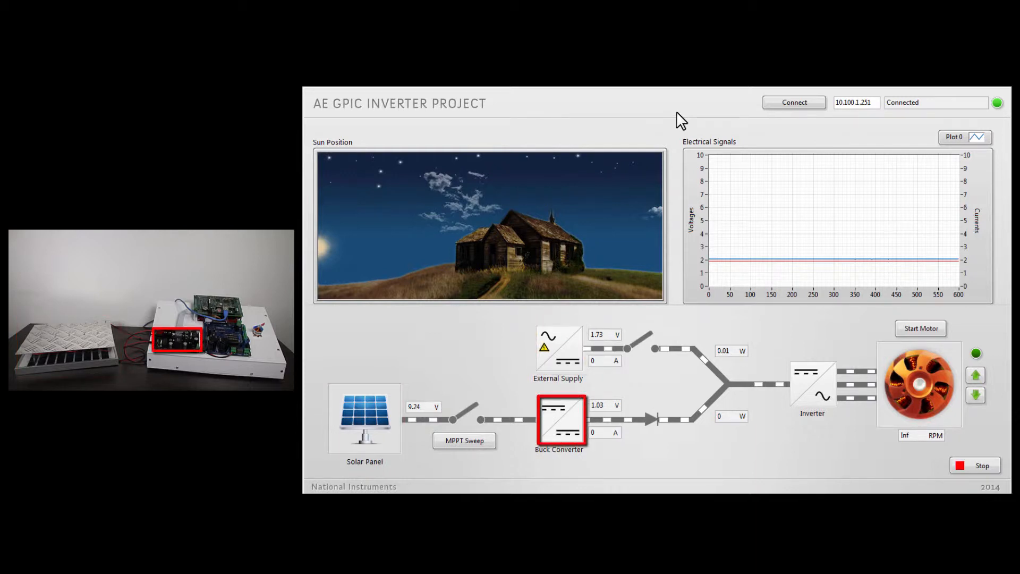
Adjust controls on the connected inverter panel before enabling power.
{"action": "left_click", "coordinate": [812, 382]}
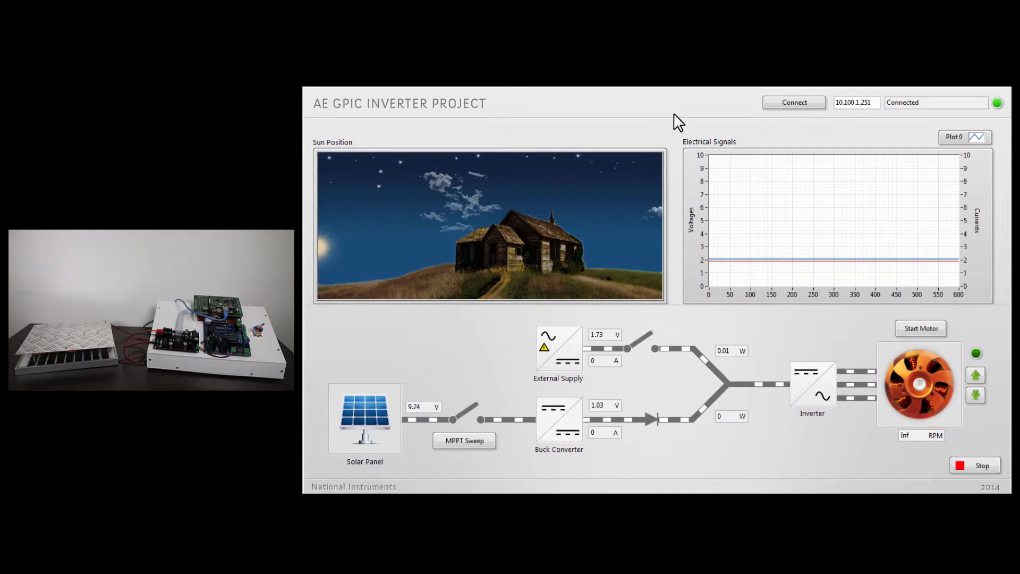
{"action": "left_click", "coordinate": [489, 225]}
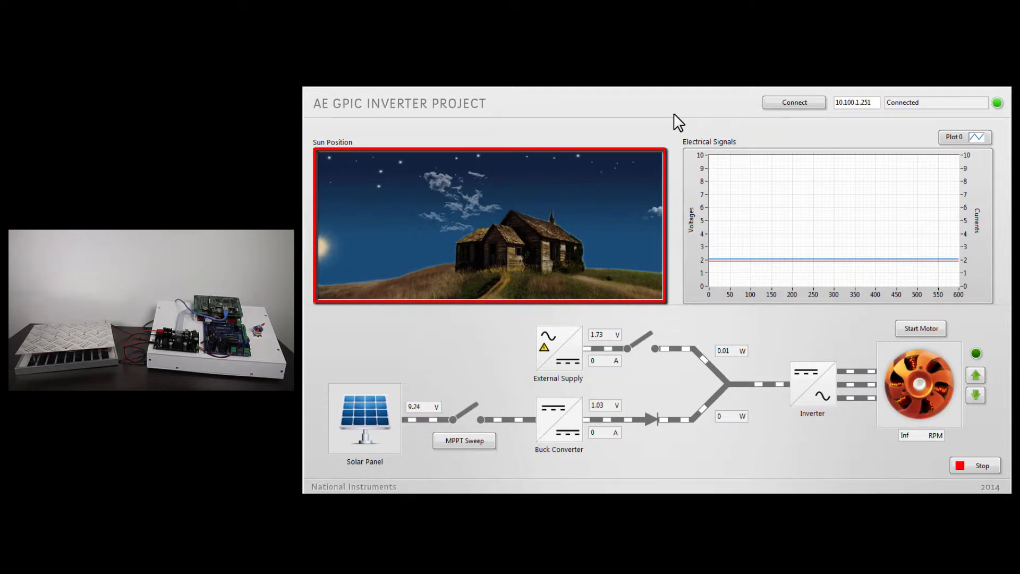
{"action": "left_click", "coordinate": [833, 224]}
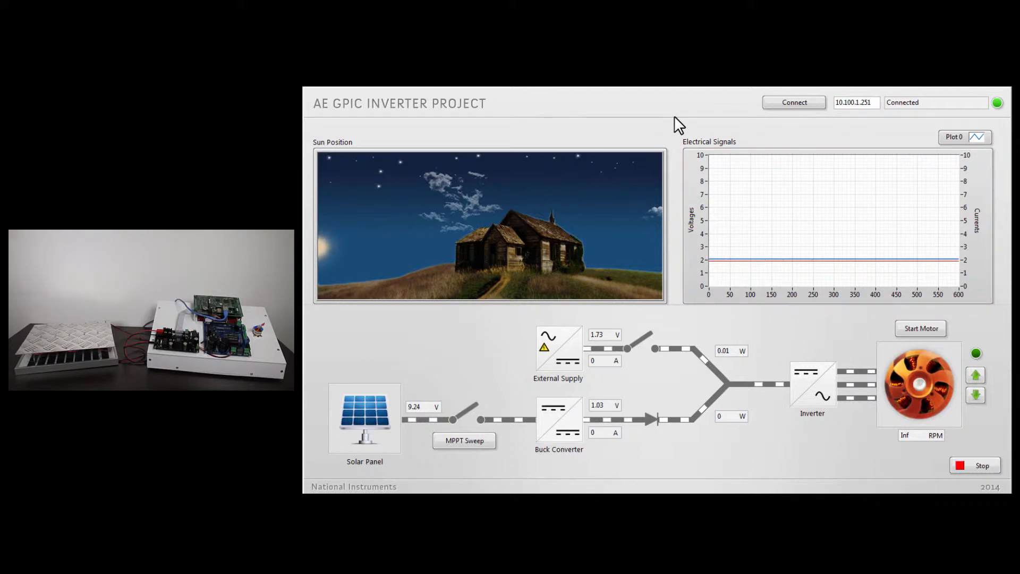
{"action": "mouse_move", "coordinate": [680, 208]}
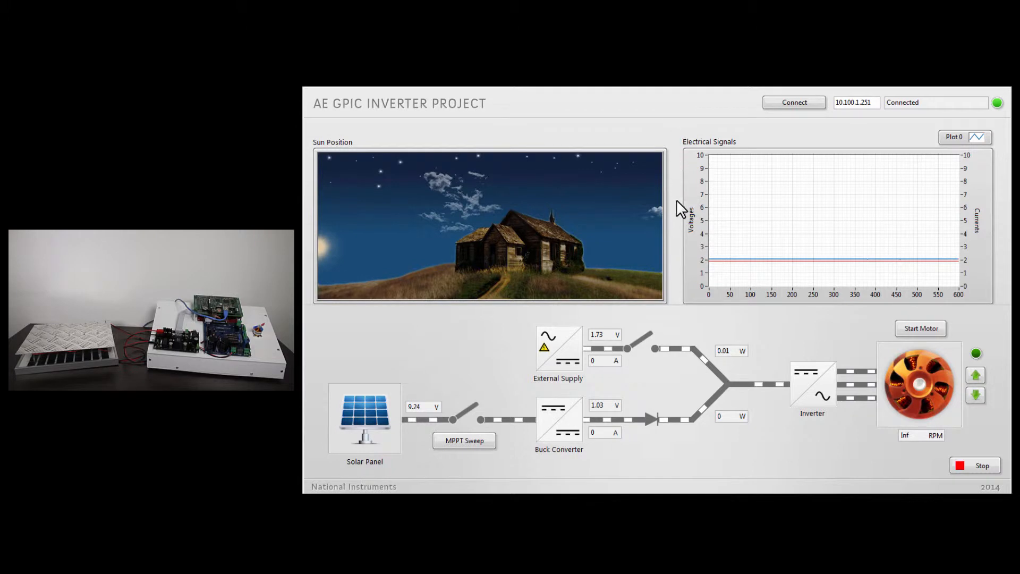
{"action": "mouse_move", "coordinate": [649, 352]}
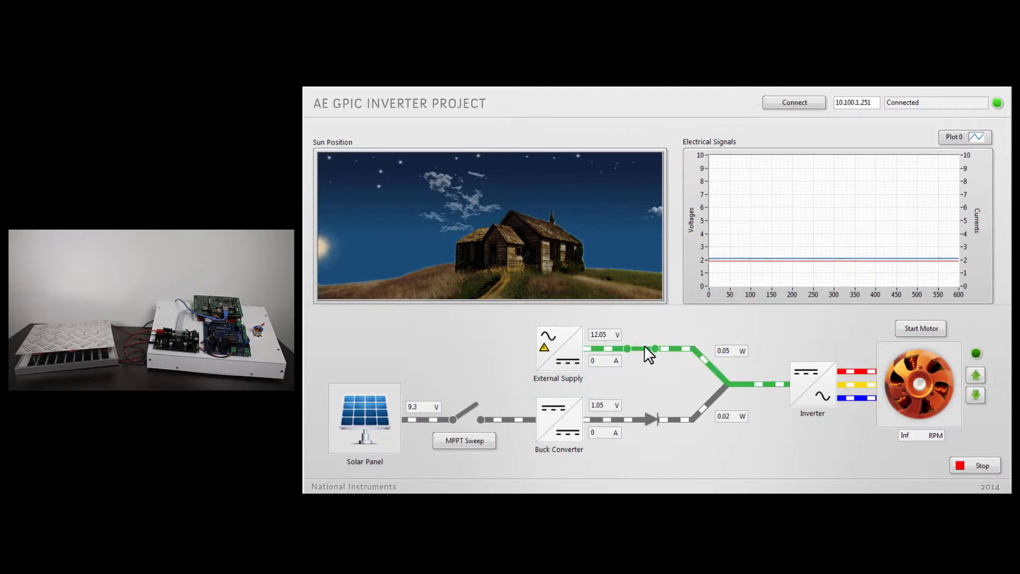
{"action": "mouse_move", "coordinate": [744, 387]}
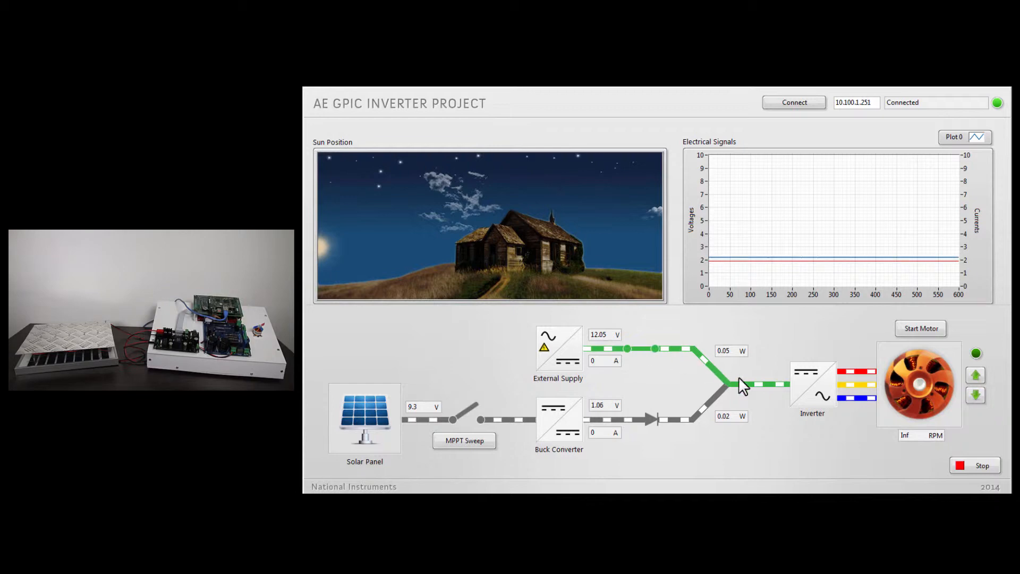
Close the switch after the External Supply block so about 12 V feeds the three phases.
{"action": "left_click", "coordinate": [921, 328]}
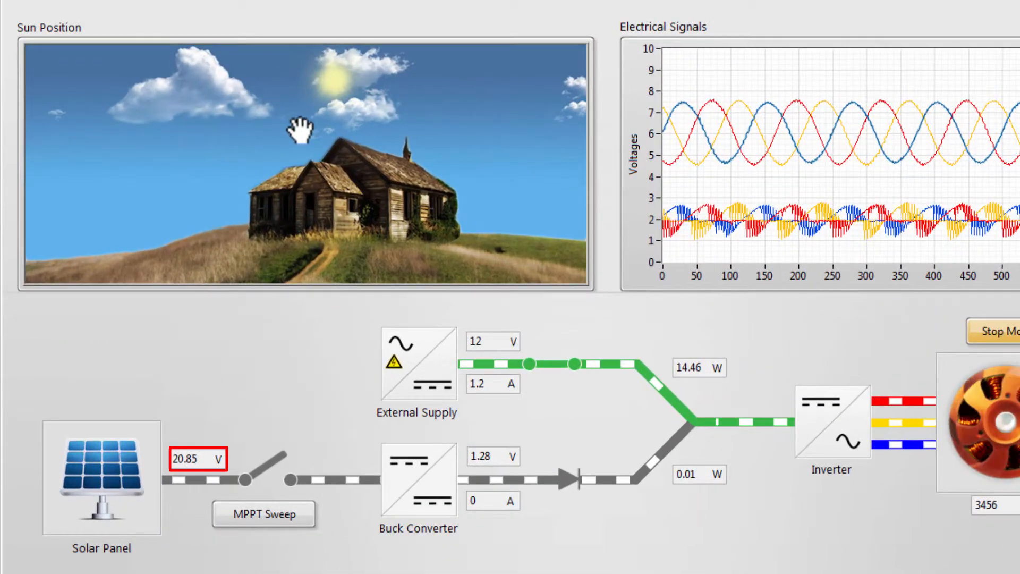
{"action": "mouse_move", "coordinate": [293, 244]}
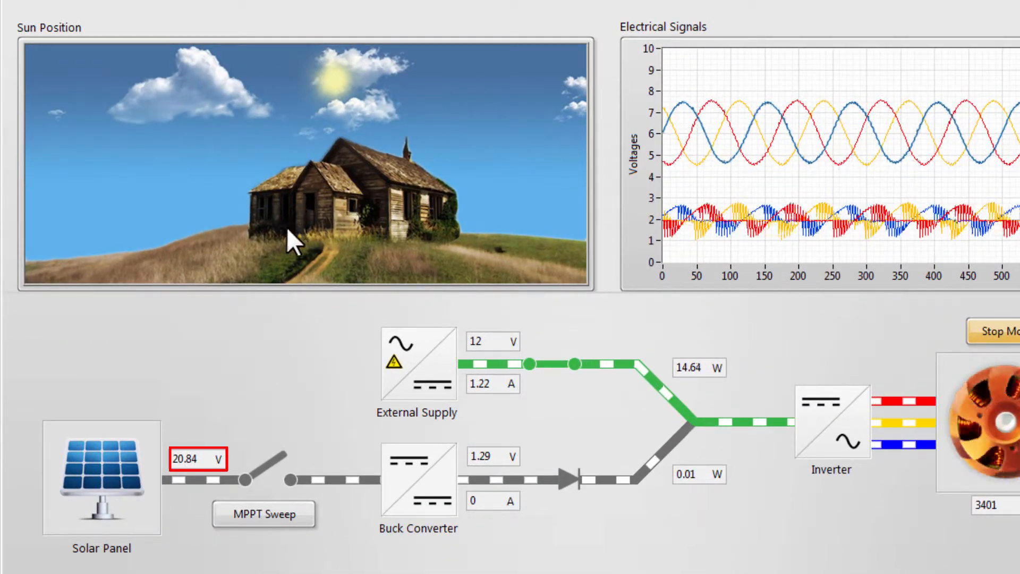
{"action": "mouse_move", "coordinate": [315, 362]}
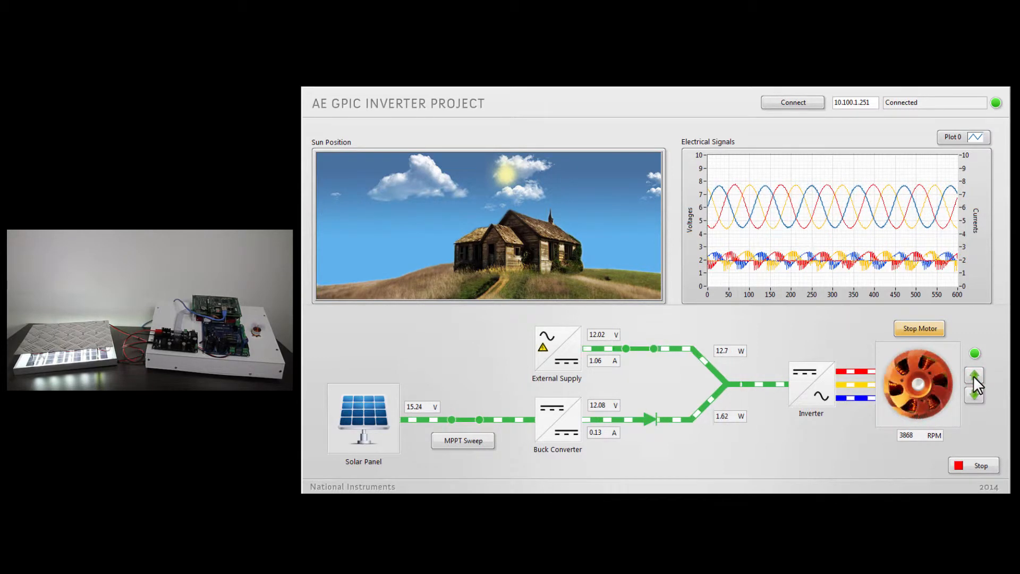
Raise the motor speed to about 4286 RPM, then bring it back to 3861 RPM.
{"action": "left_click", "coordinate": [975, 377]}
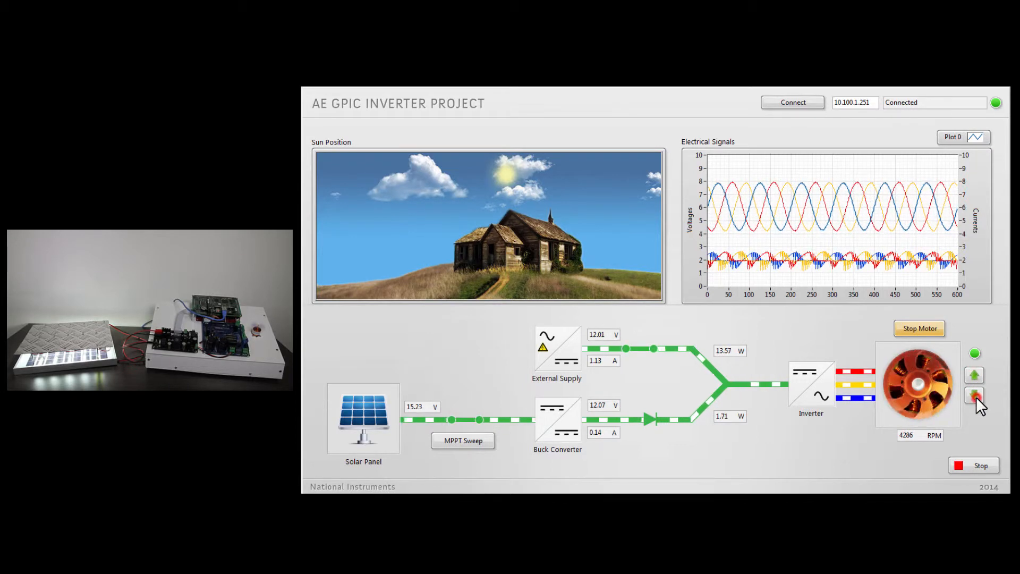
{"action": "left_click", "coordinate": [975, 395]}
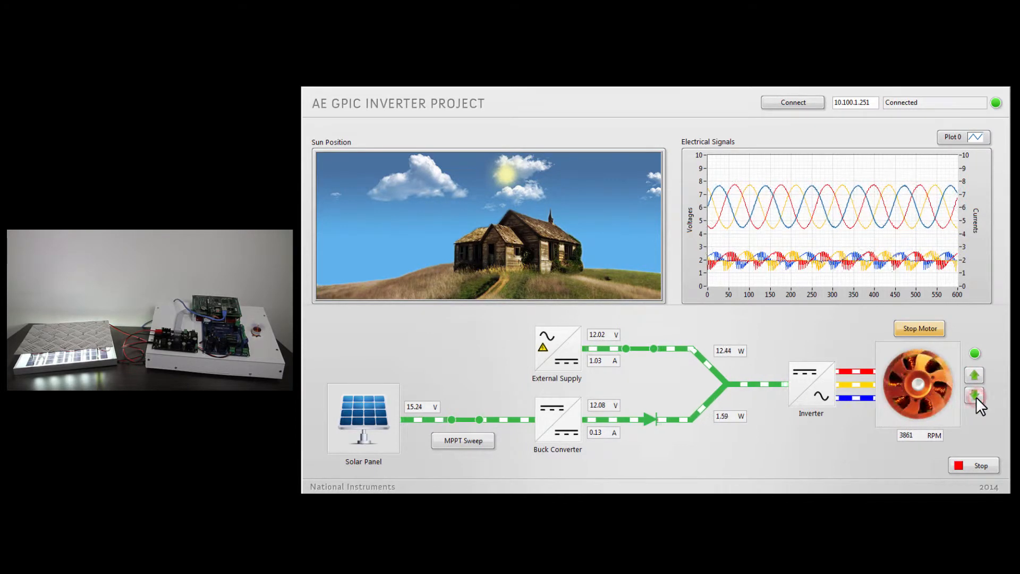